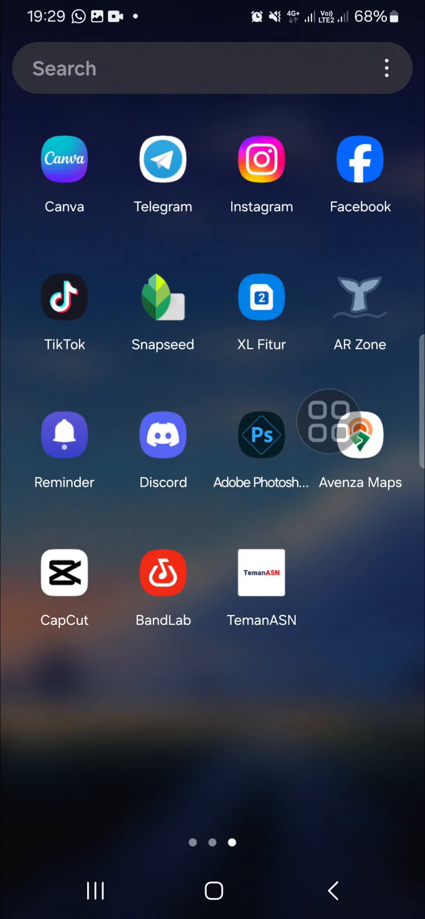
- Launch Discord from the home screen to show the direct messages list
click(163, 433)
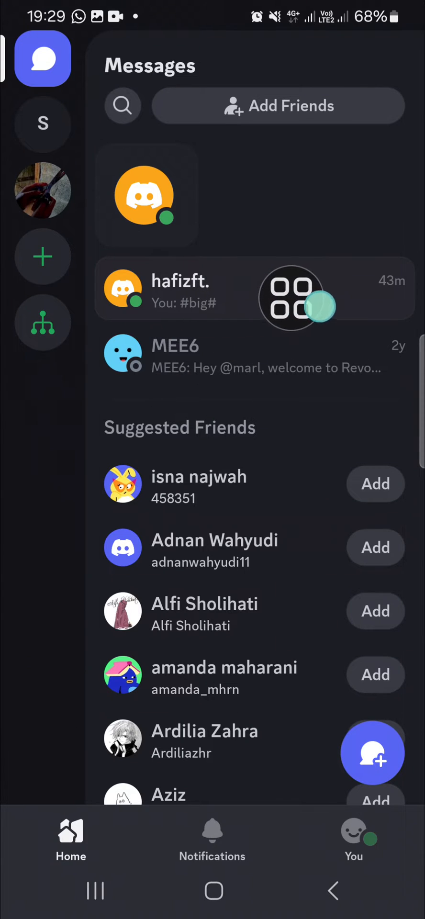
click(171, 289)
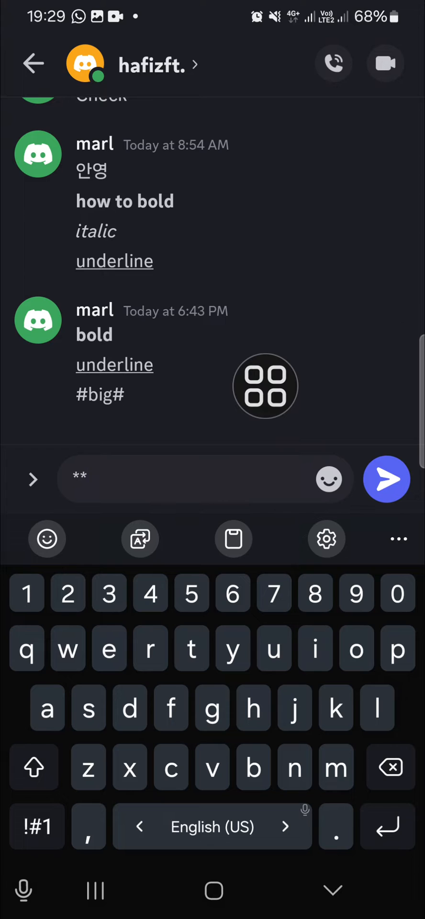
text(bold)
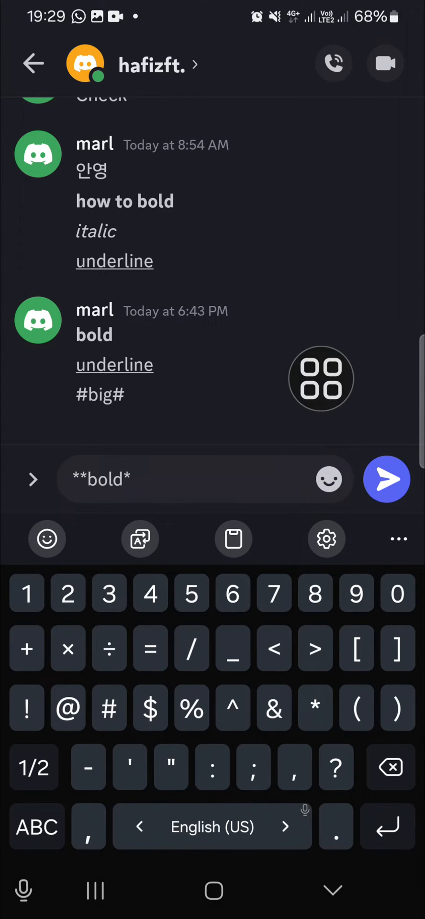
text(*)
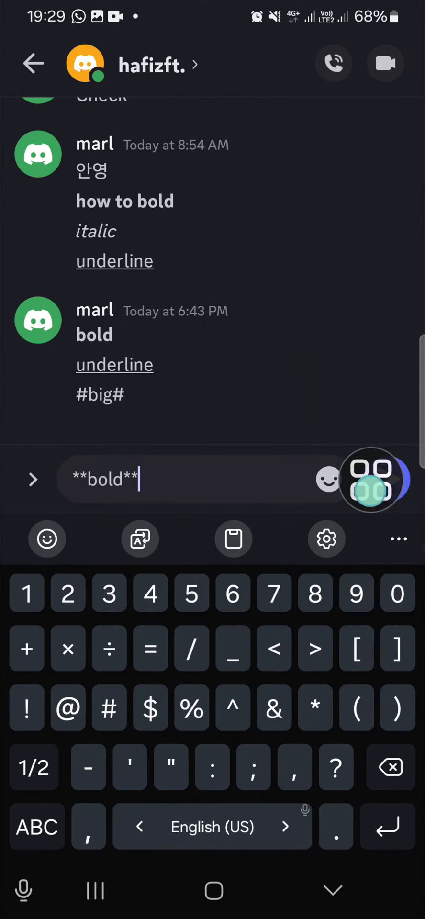
key(enter)
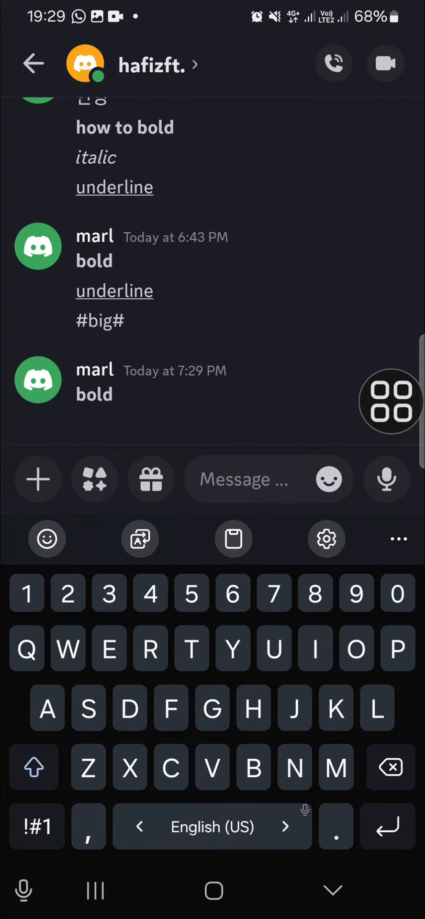
drag(390, 401, 166, 323)
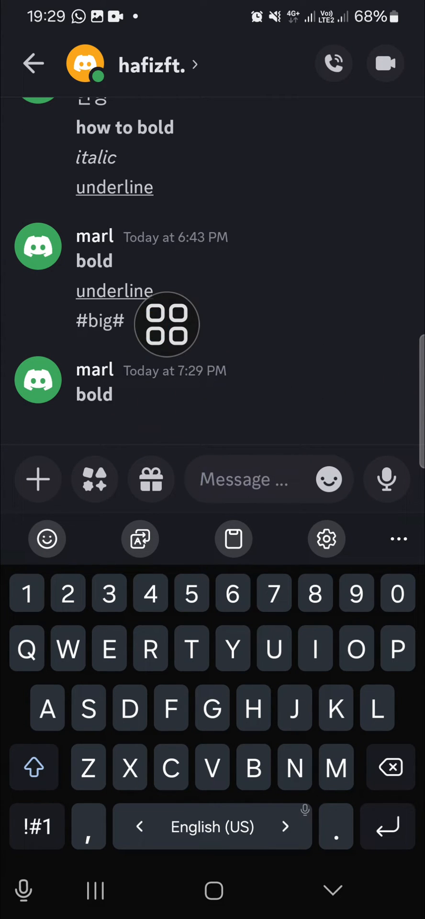
- Draft _italic_ in the message box using underscore markers from the symbols keyboard
click(37, 826)
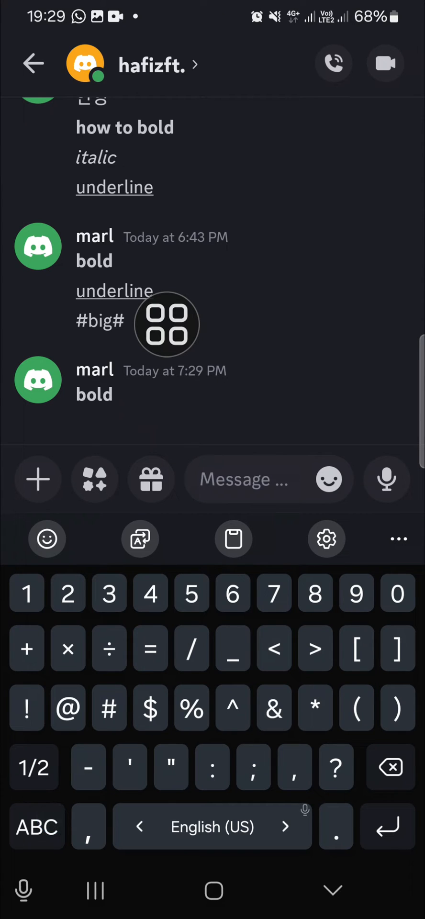
text(_ita)
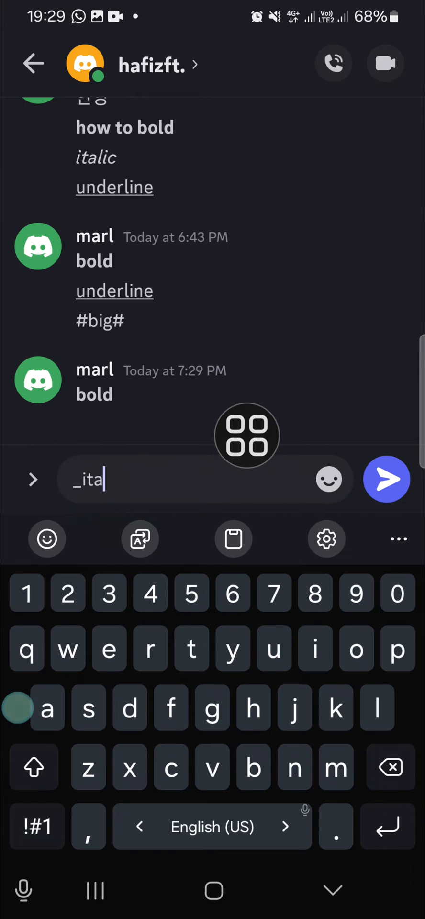
text(line__)
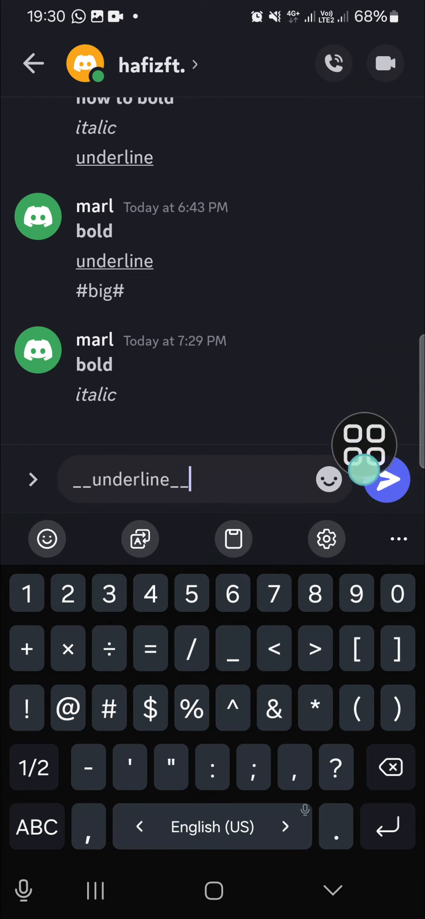
- Send the __underline__ message so underline appears underlined below the italic one
click(385, 479)
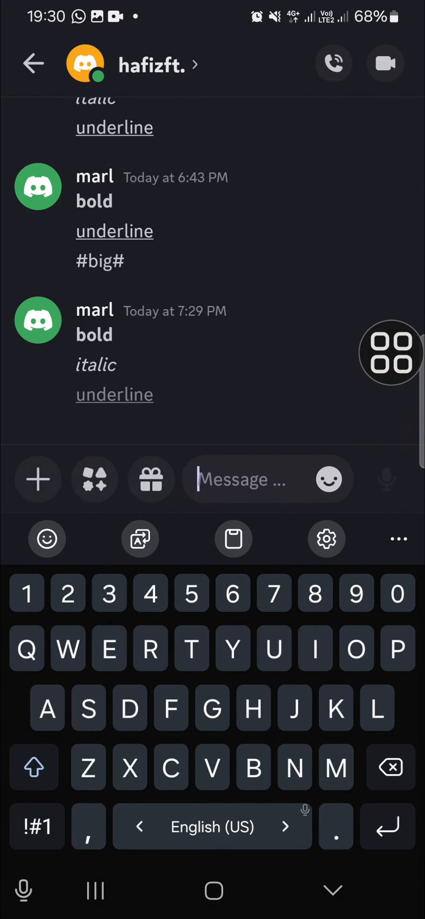